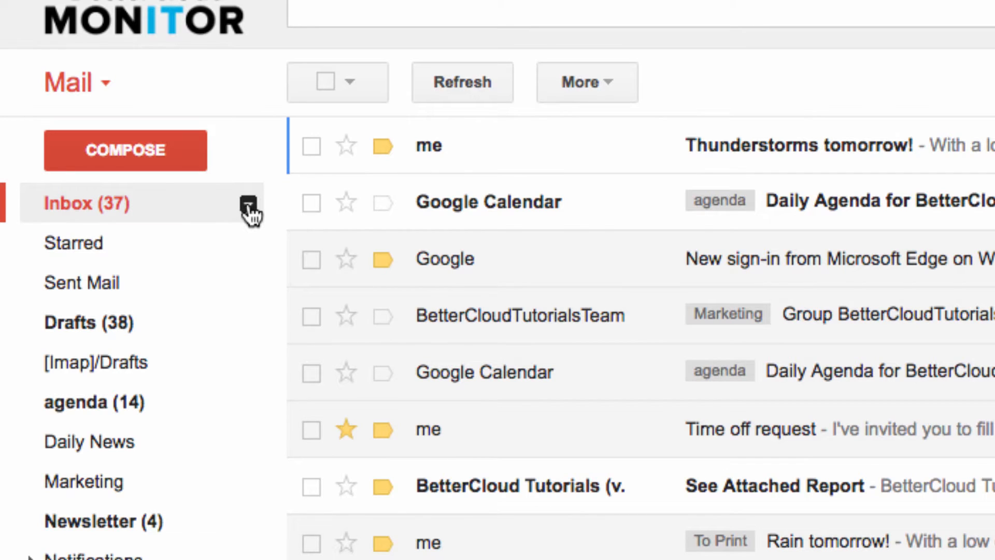
# Switch the To-Do List inbox section to show the Signed Docs label via its options menu
pyautogui.click(248, 203)
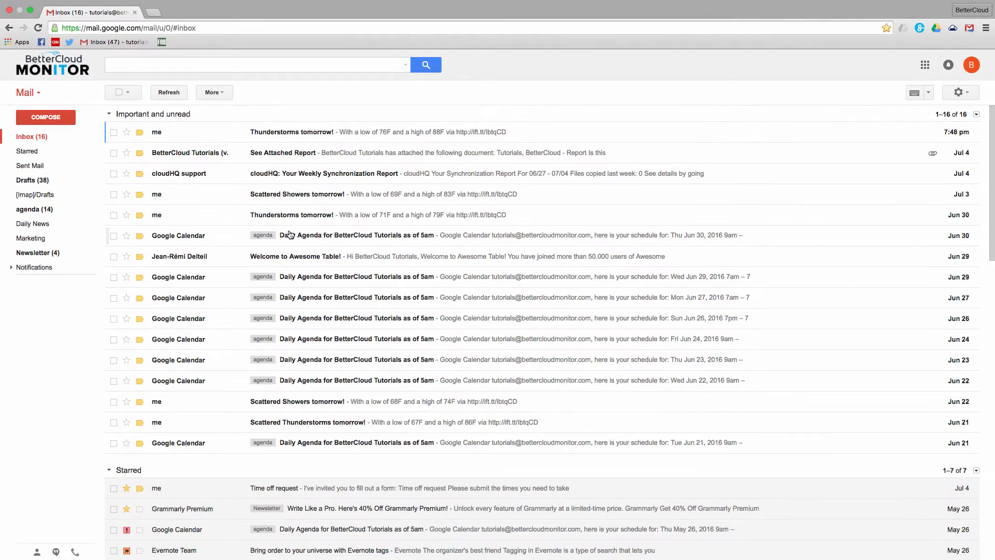
pyautogui.scroll(-3)
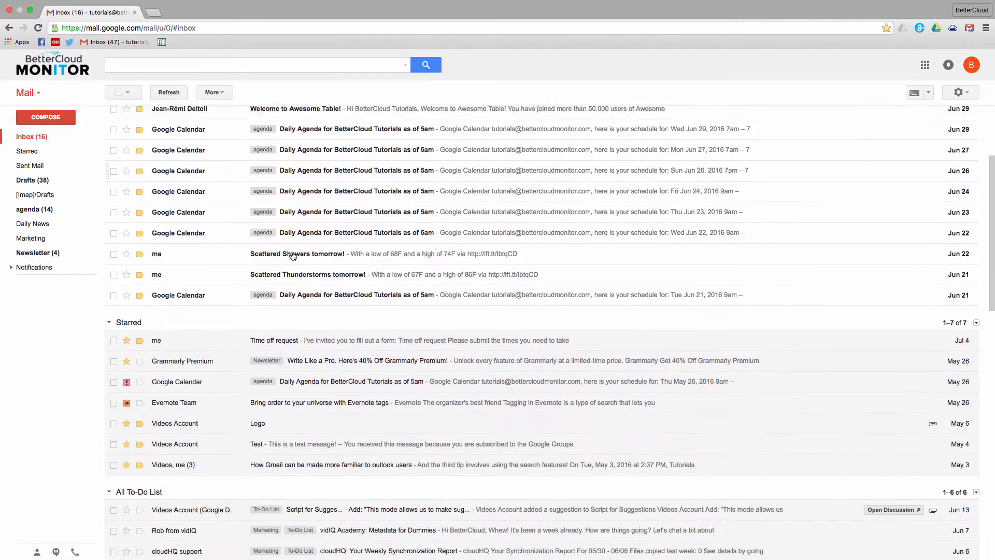
pyautogui.scroll(-3)
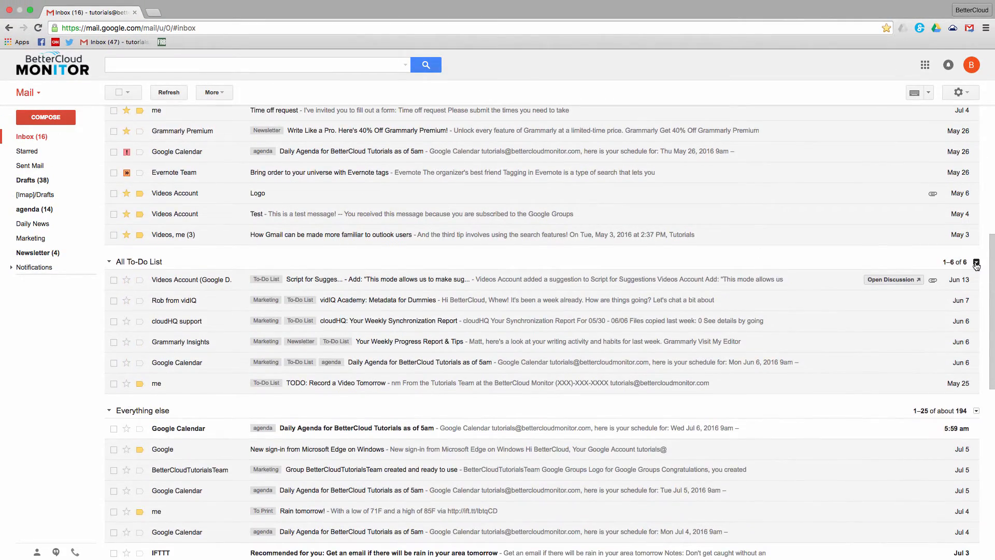
pyautogui.click(977, 263)
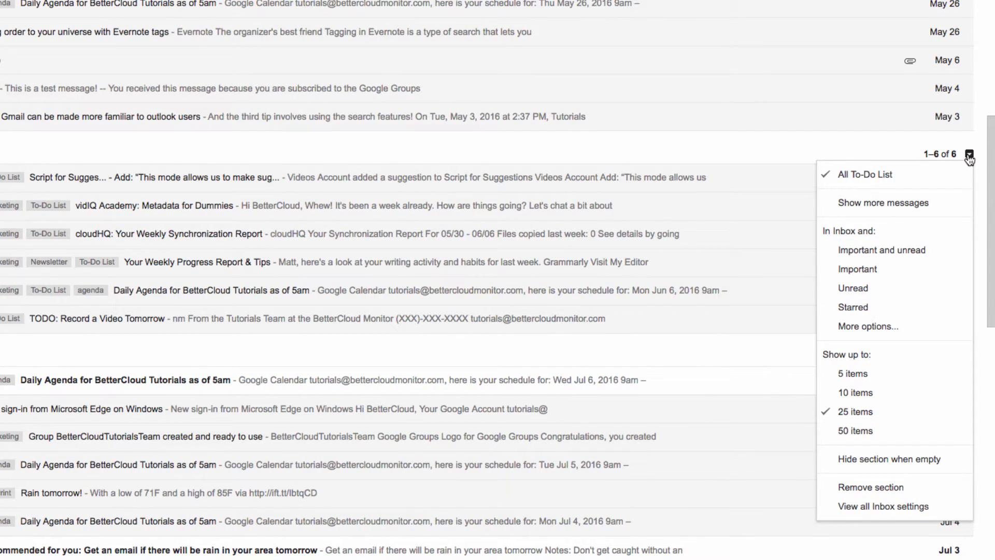
pyautogui.moveTo(944, 268)
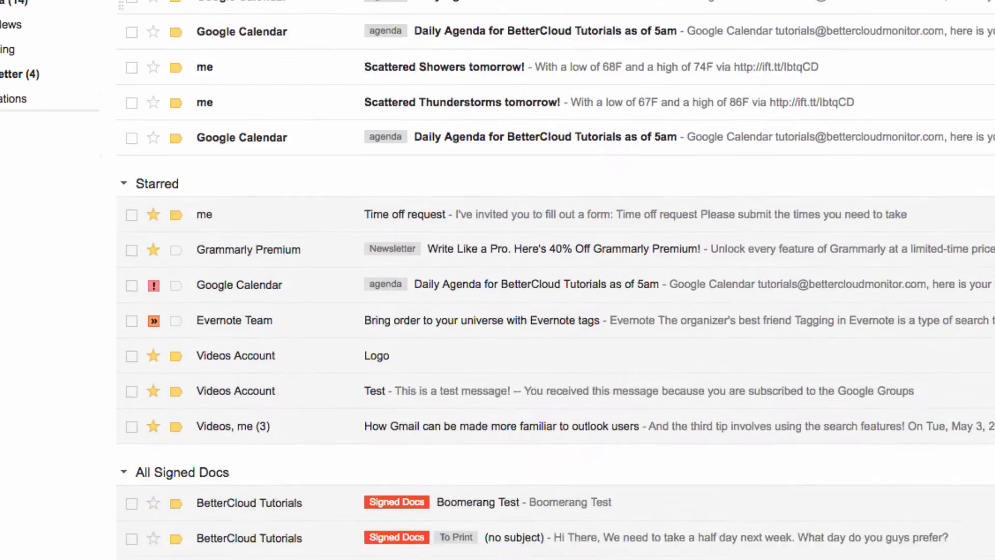
pyautogui.scroll(-3)
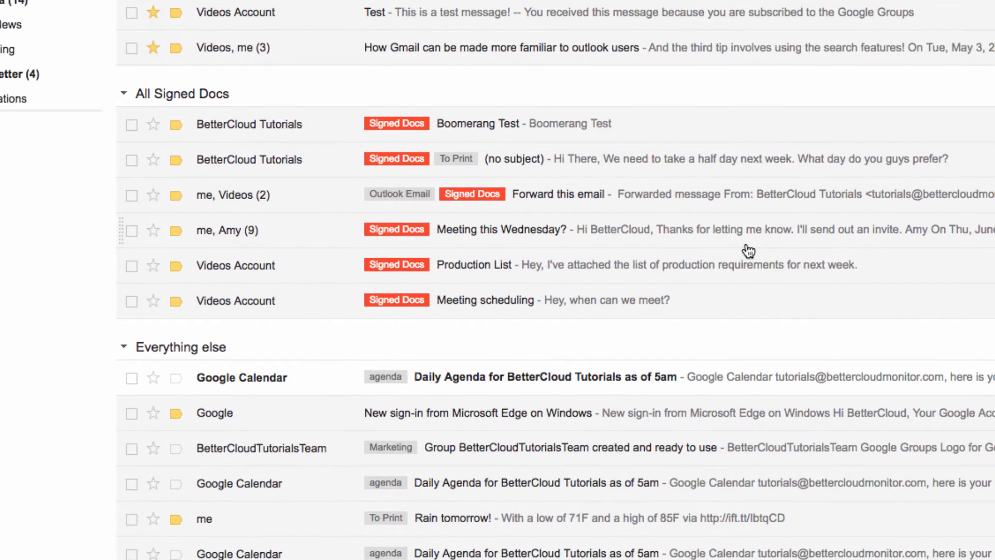
pyautogui.scroll(3)
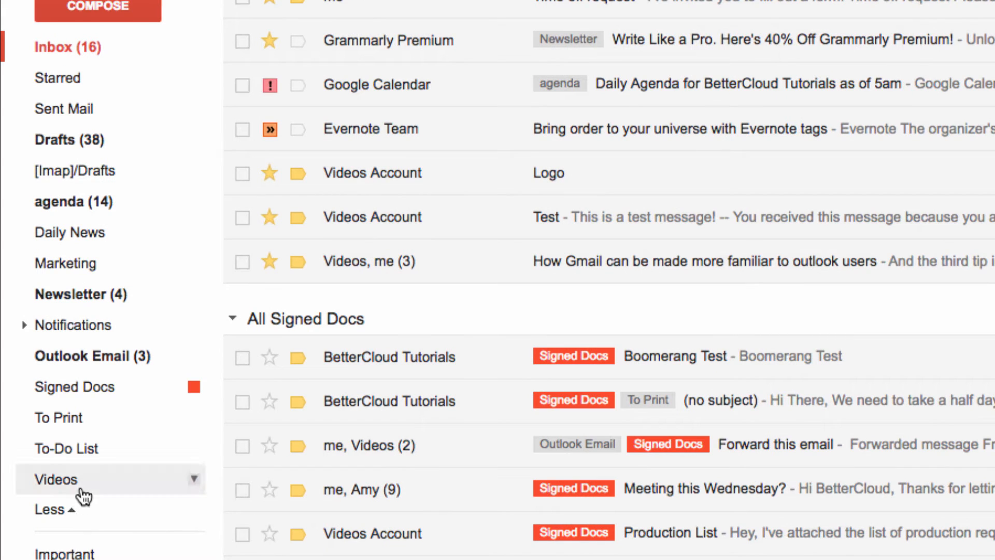
pyautogui.click(74, 386)
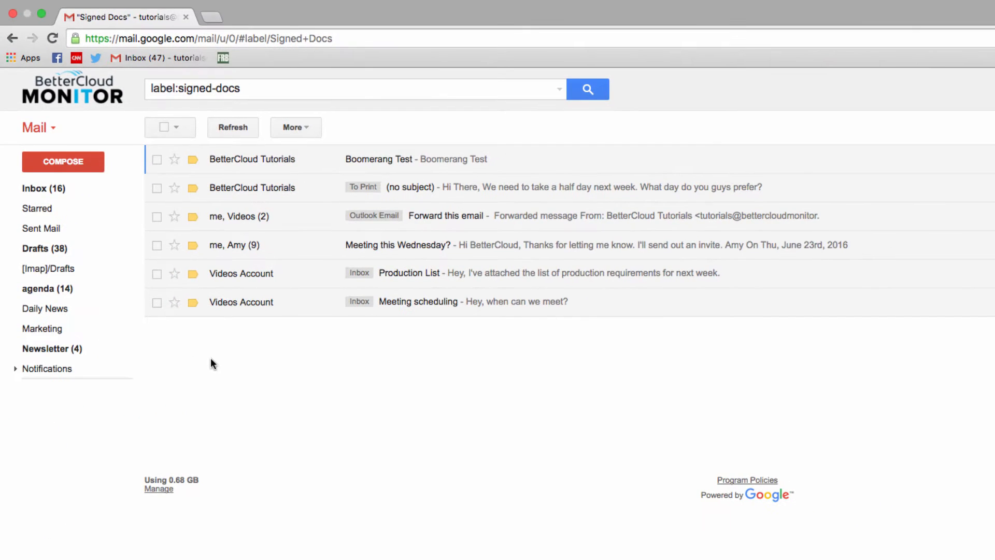
pyautogui.moveTo(353, 299)
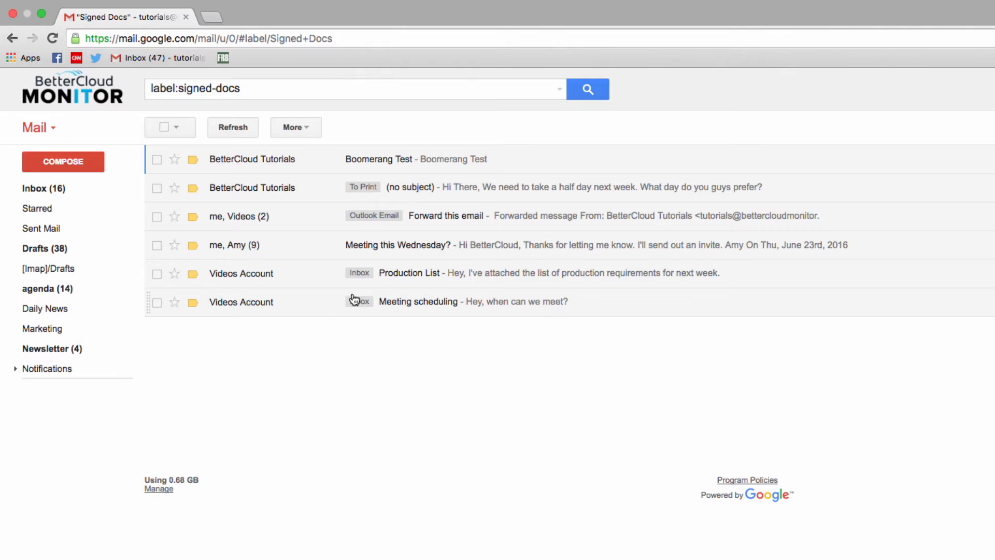
pyautogui.moveTo(366, 320)
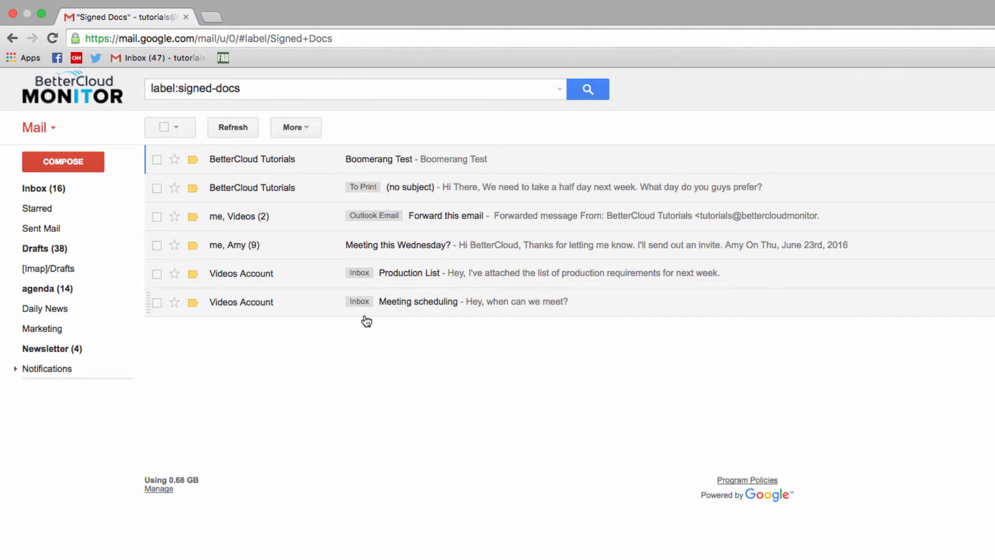
pyautogui.click(36, 188)
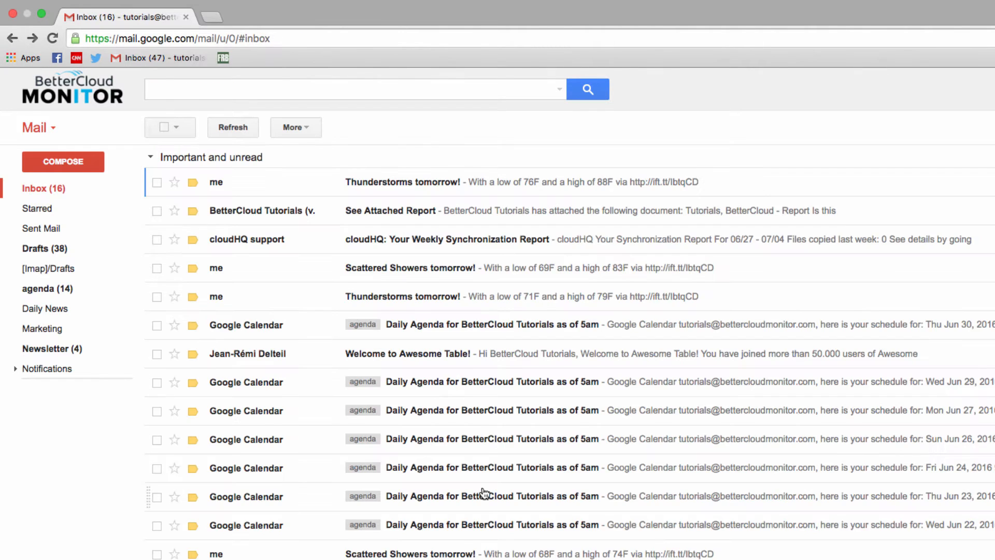
pyautogui.scroll(-3)
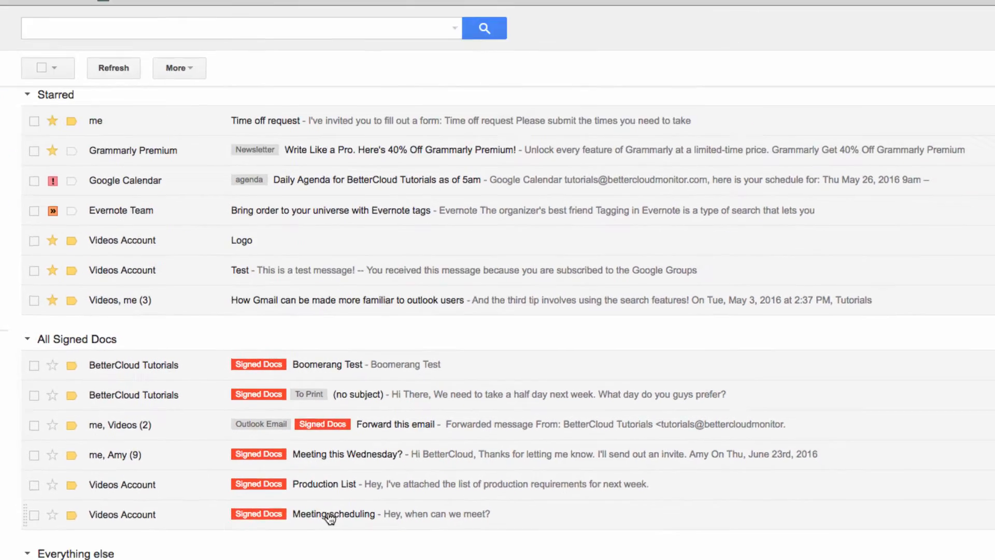
# Bring up More options for the All Signed Docs section to reach its label picker
pyautogui.scroll(-3)
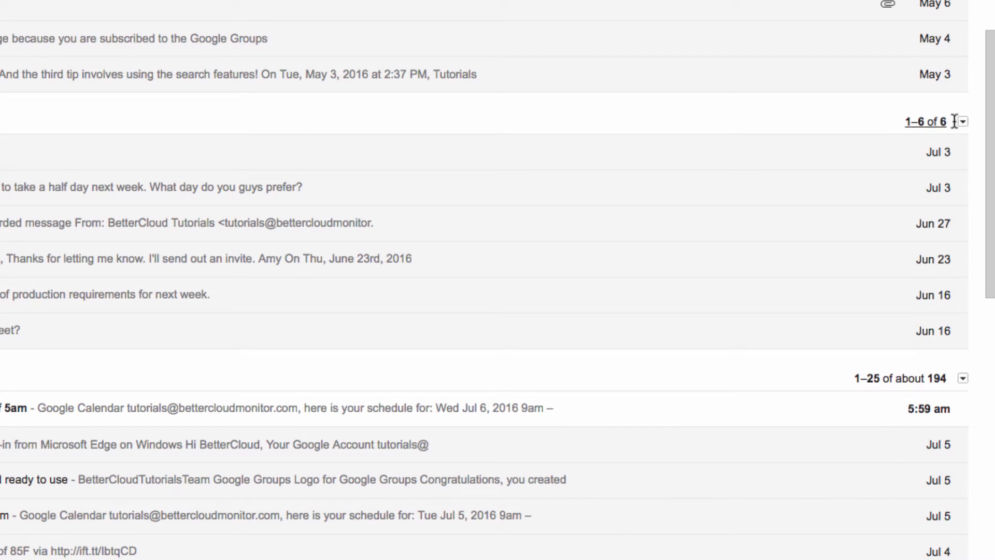
pyautogui.click(965, 121)
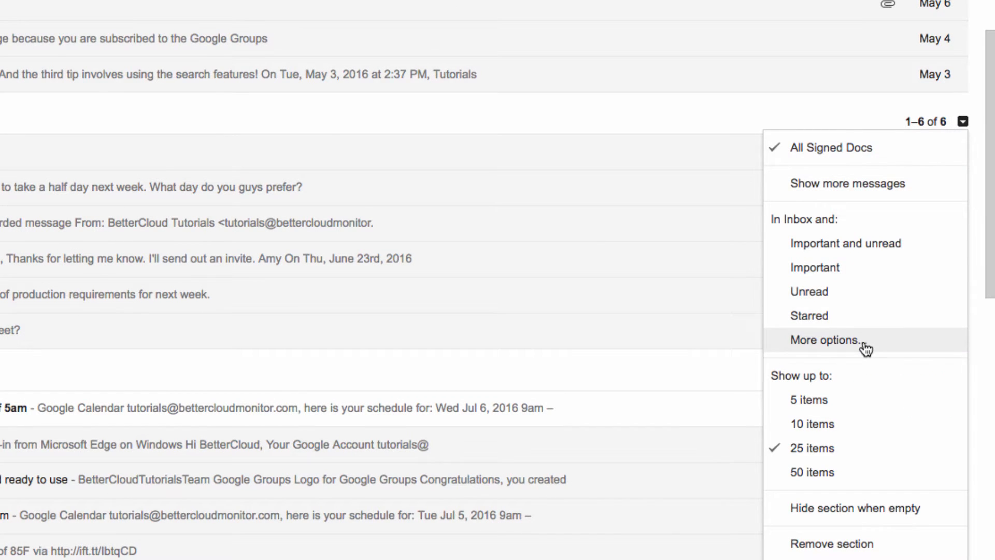
pyautogui.click(824, 340)
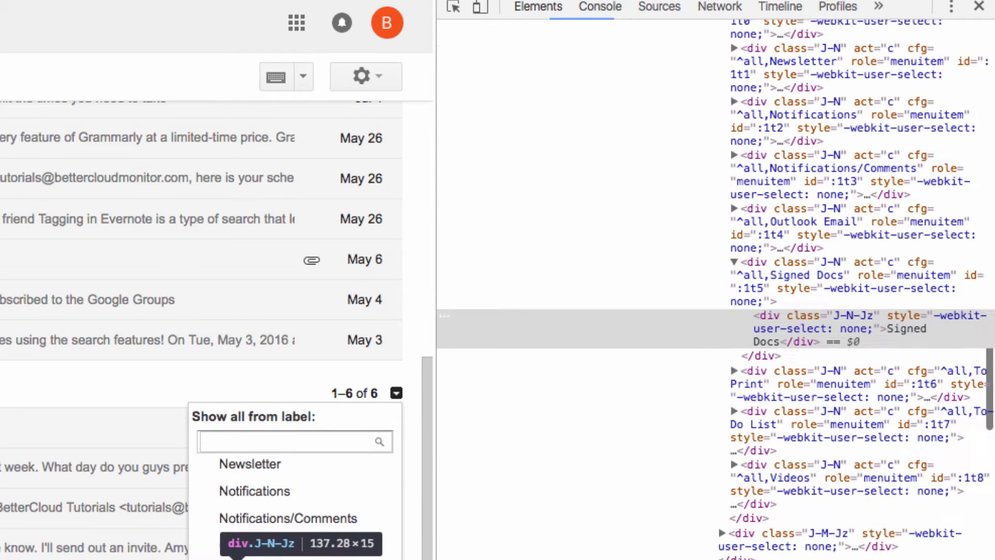
pyautogui.moveTo(777, 510)
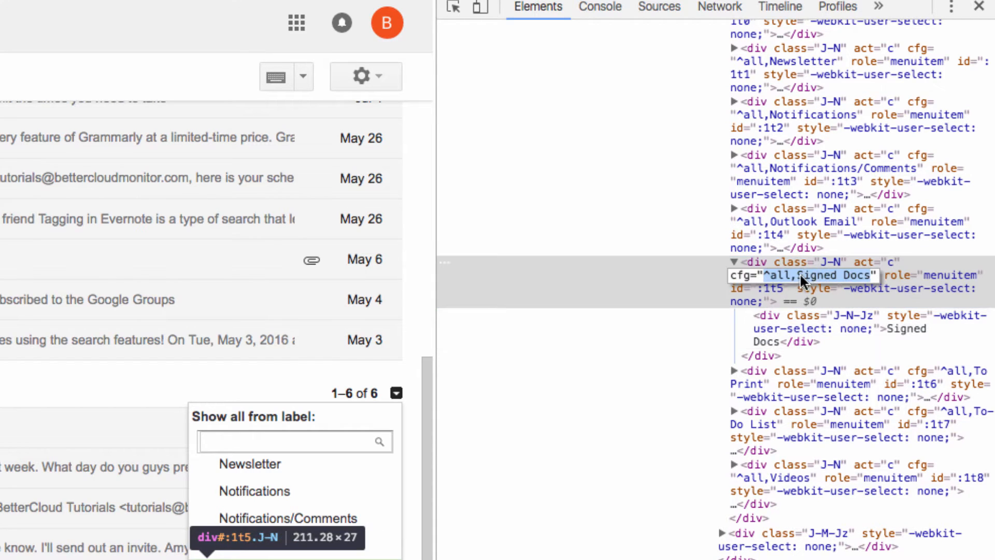
pyautogui.moveTo(791, 292)
pyautogui.write('i')
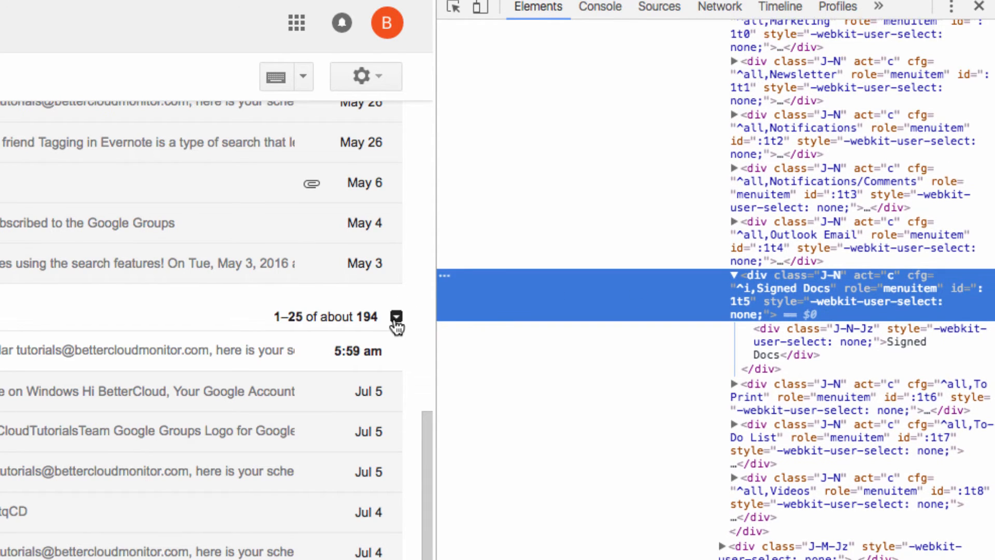
# Pick the edited Signed Docs entry so the section lists only the two inbox messages
pyautogui.click(396, 317)
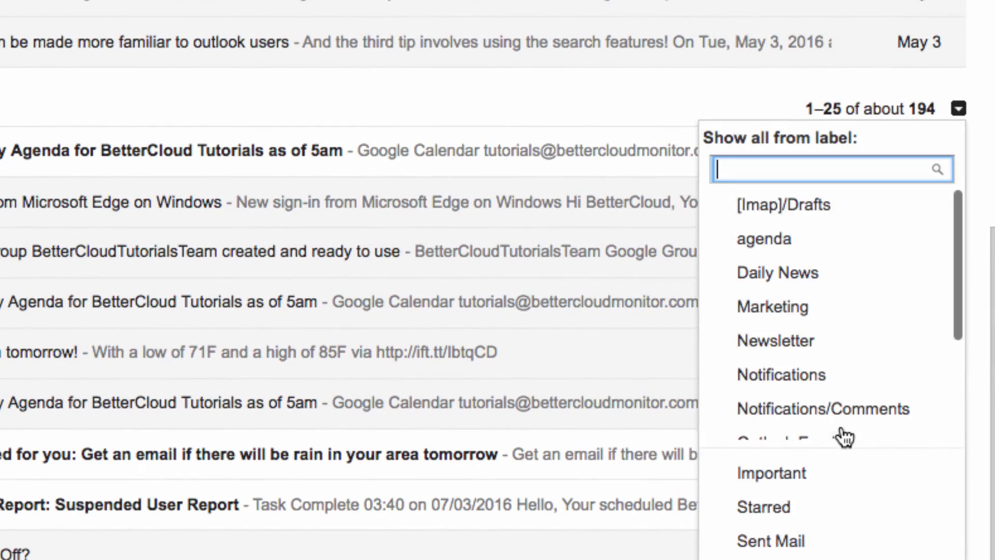
pyautogui.scroll(-3)
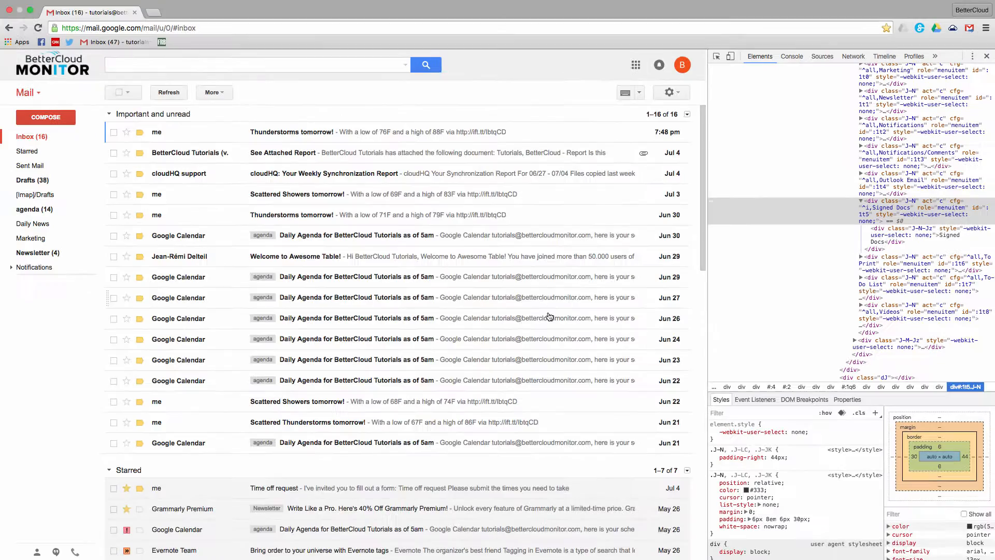
pyautogui.scroll(-3)
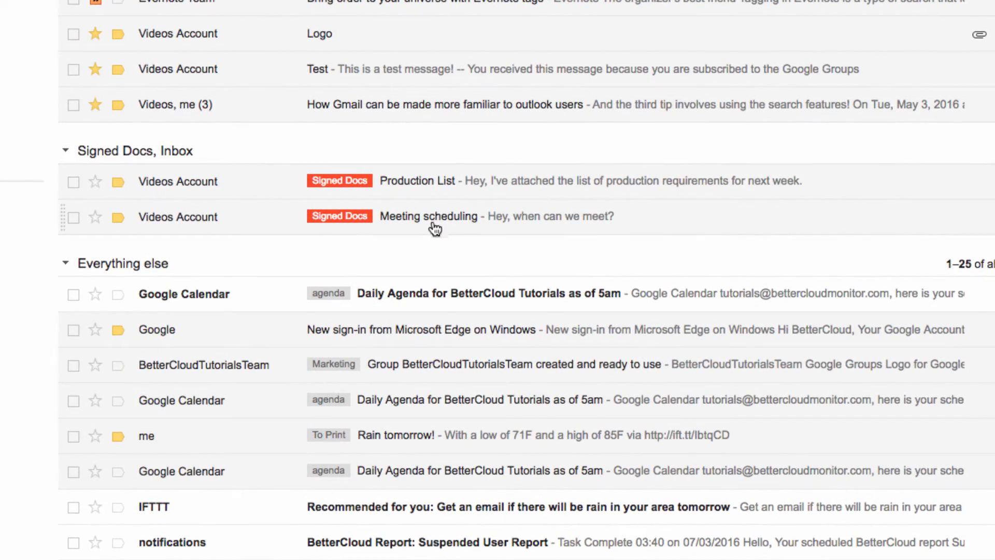
pyautogui.moveTo(454, 230)
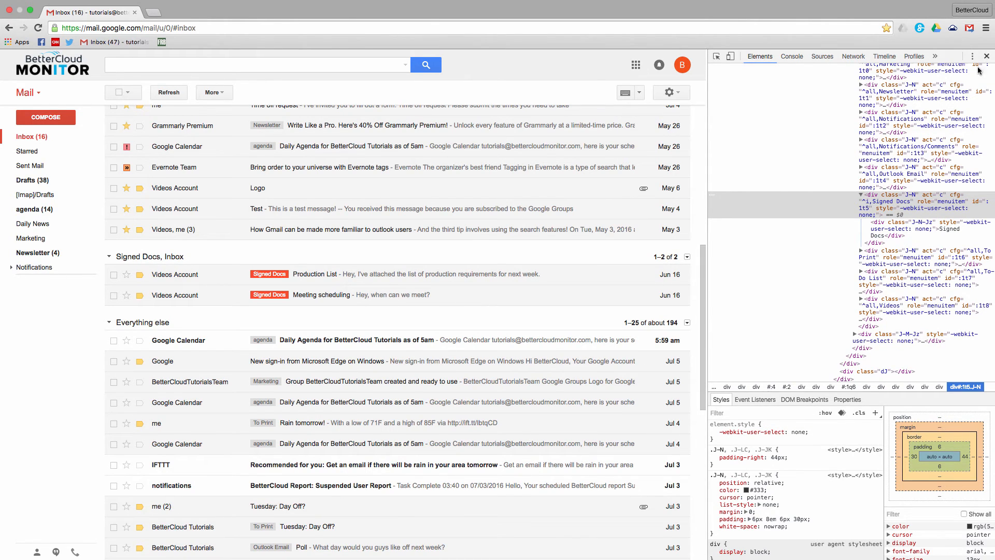
# Close DevTools, leaving the Signed Docs, Inbox section with its two messages
pyautogui.click(986, 56)
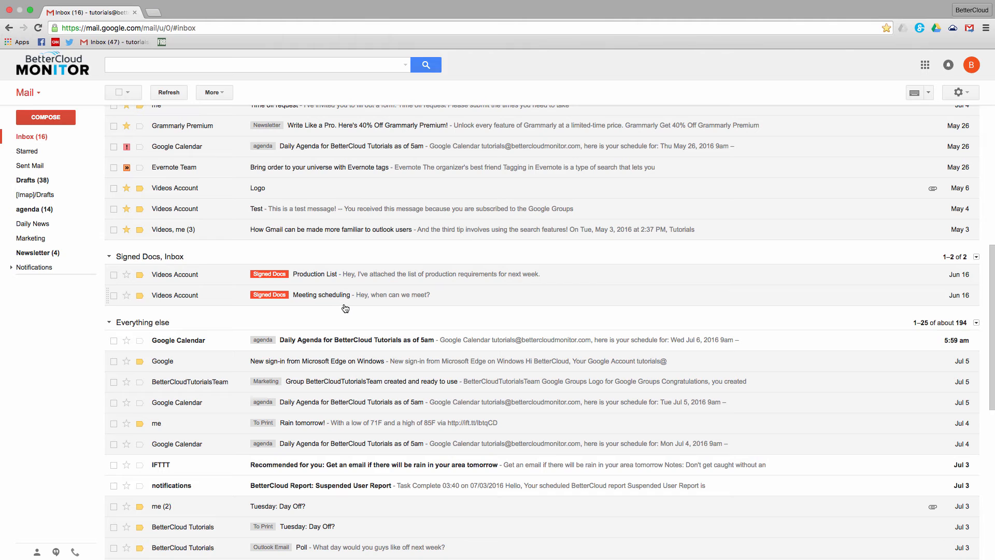